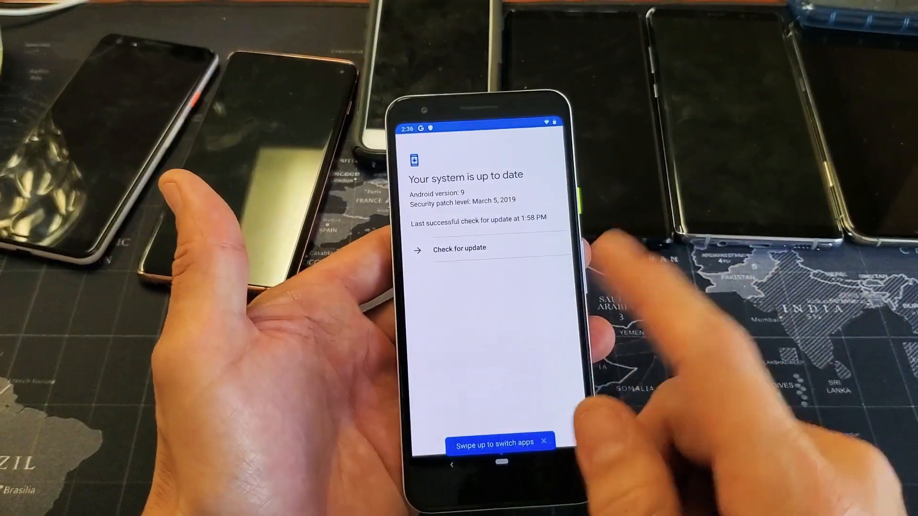
Step: Leave the up-to-date system update screen and open the full app drawer
{"action": "left_click", "coordinate": [451, 464]}
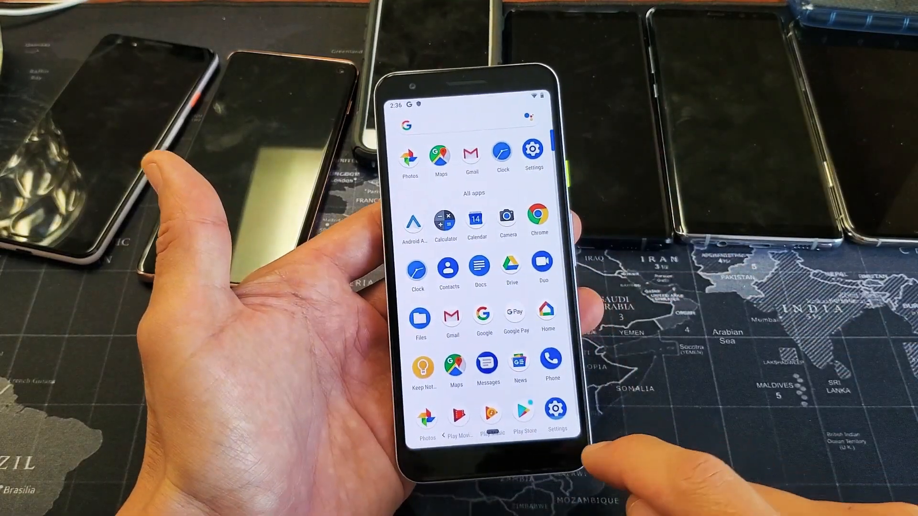
Step: Launch the Settings app from the app drawer
{"action": "left_click", "coordinate": [534, 149]}
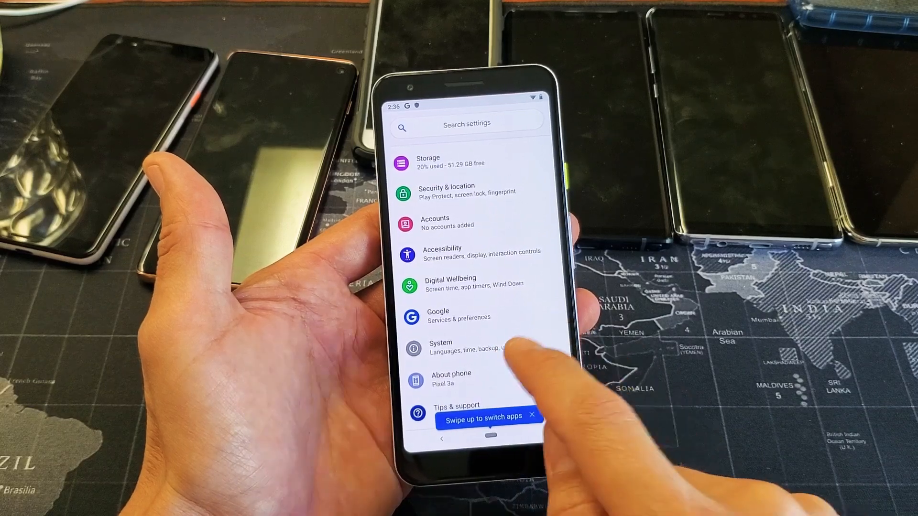
Step: Go to System and expand Advanced to show Reset options, Multiple users and System update
{"action": "left_click", "coordinate": [440, 347]}
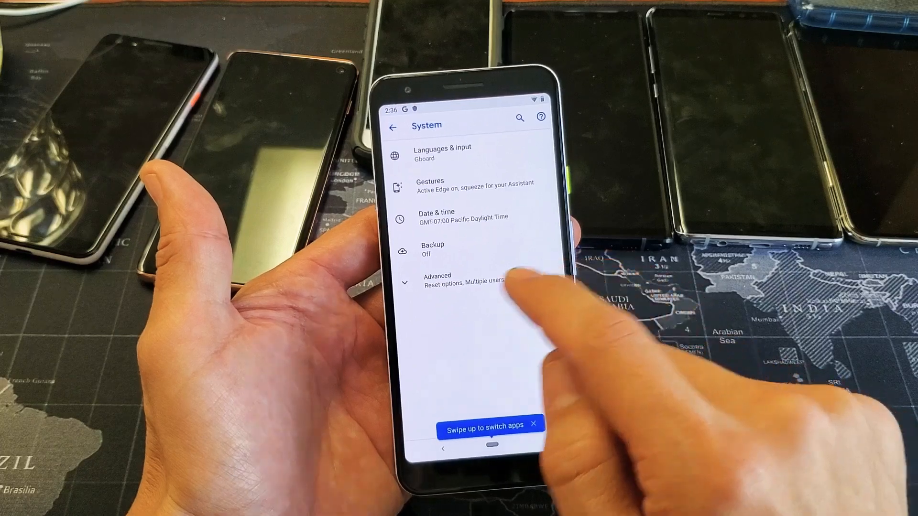
{"action": "left_click", "coordinate": [456, 280]}
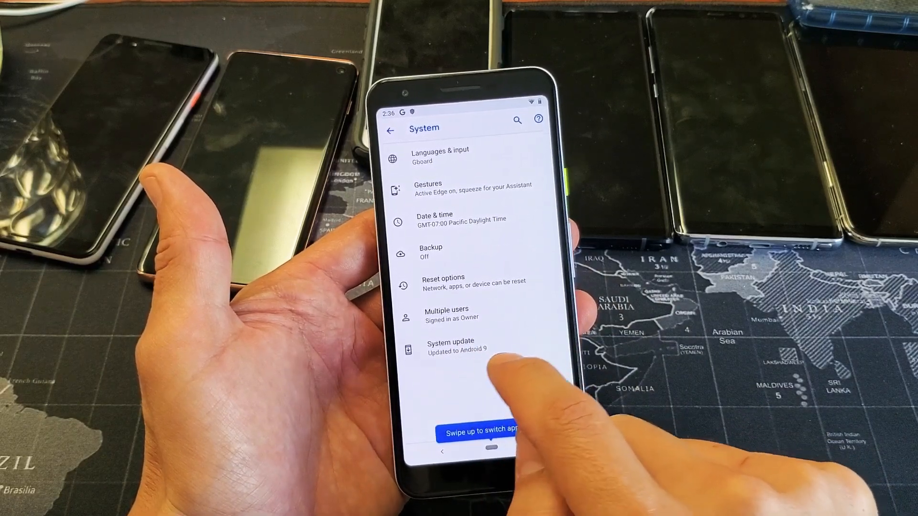
Step: Open System update, which reports Android 9 up to date, and run Check for update
{"action": "left_click", "coordinate": [474, 345]}
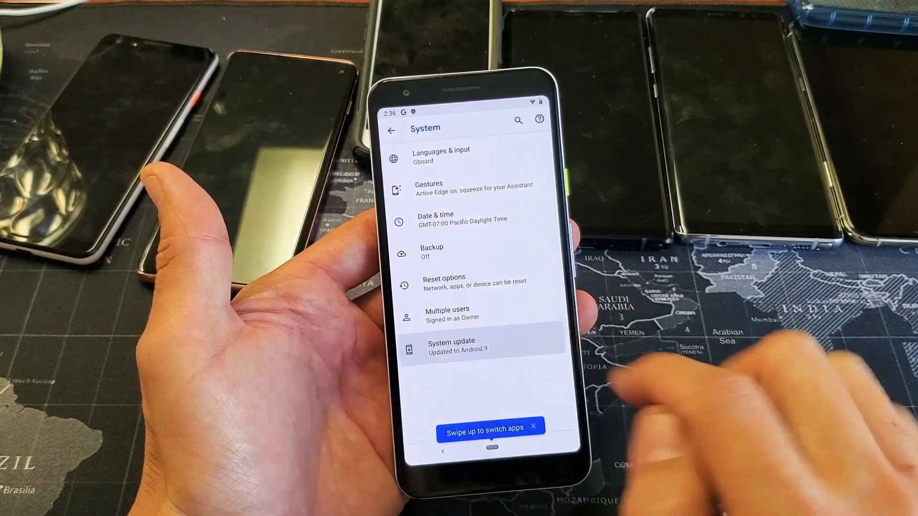
{"action": "left_click", "coordinate": [474, 345]}
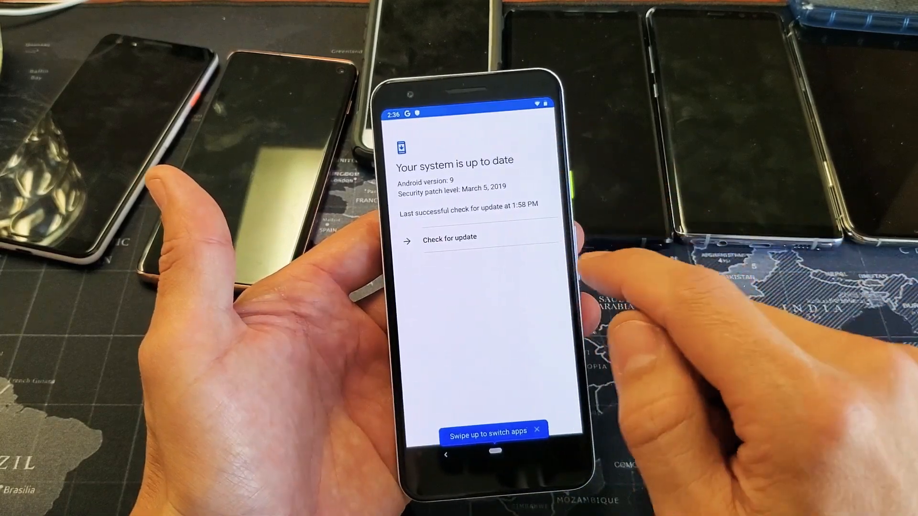
{"action": "left_click", "coordinate": [449, 241]}
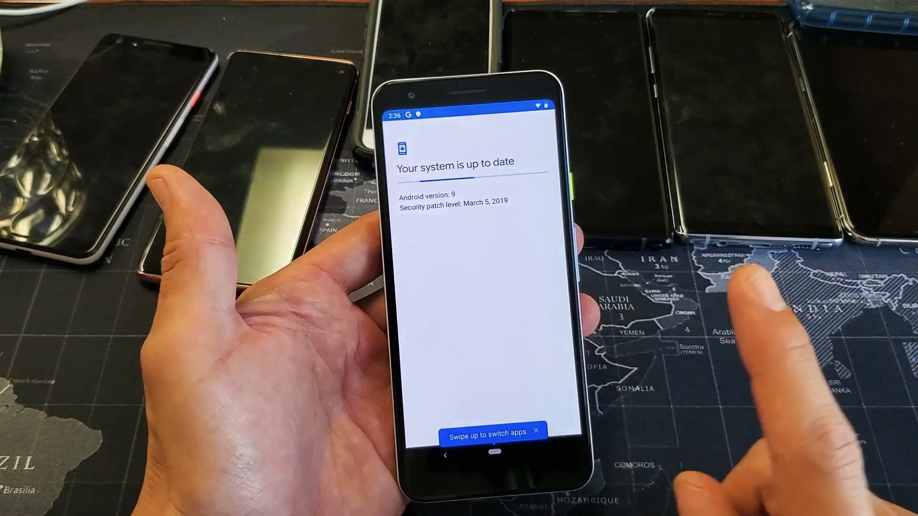